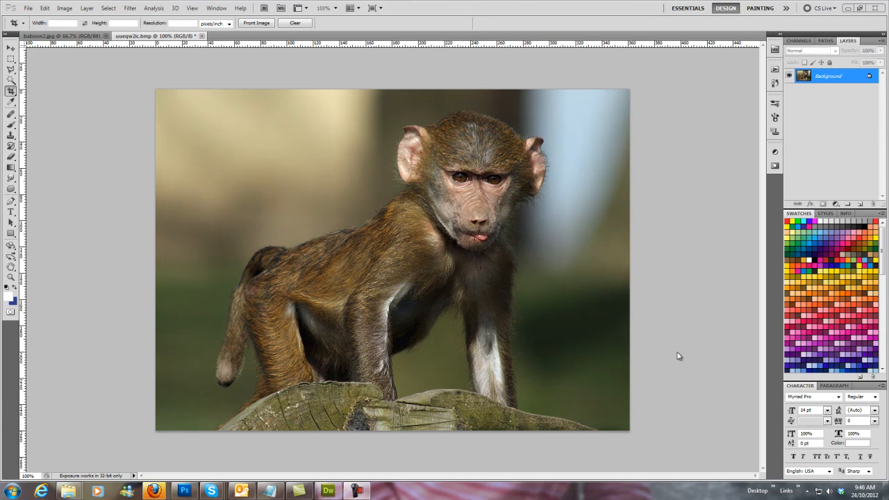
mouse_move(618, 286)
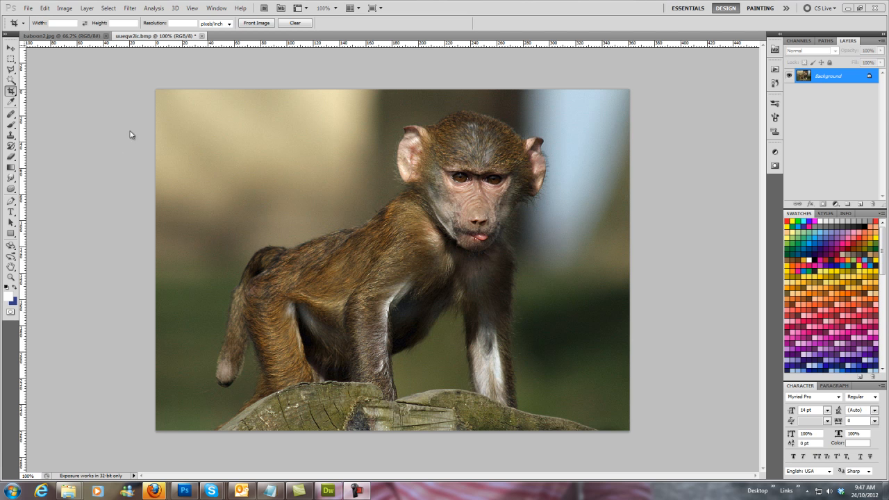
mouse_move(122, 139)
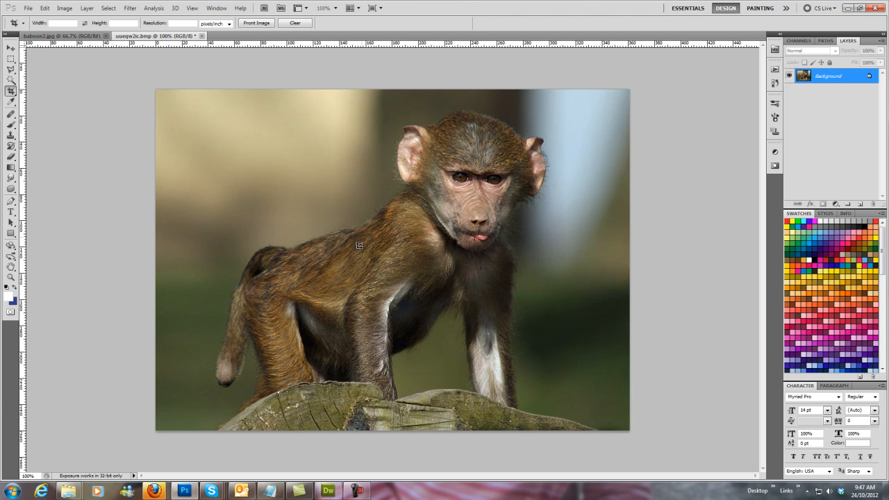
Step: Switch between the man's face photo and the baboon photo document tabs
click(155, 36)
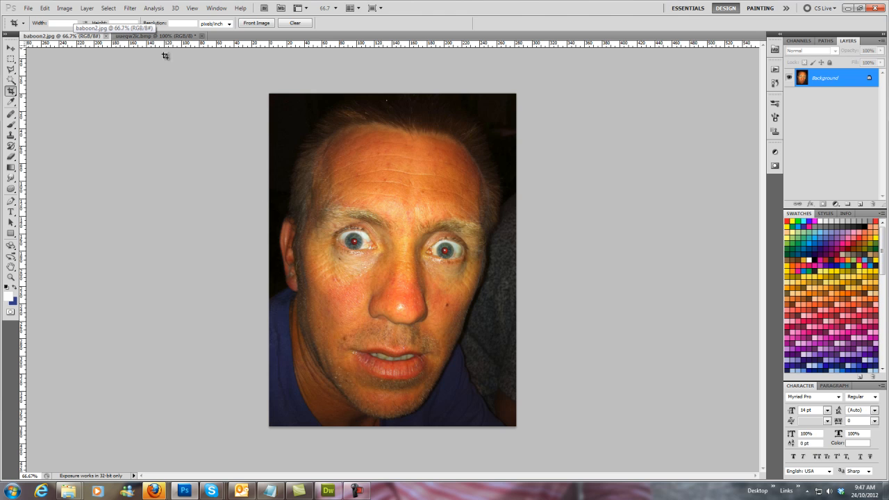
click(146, 36)
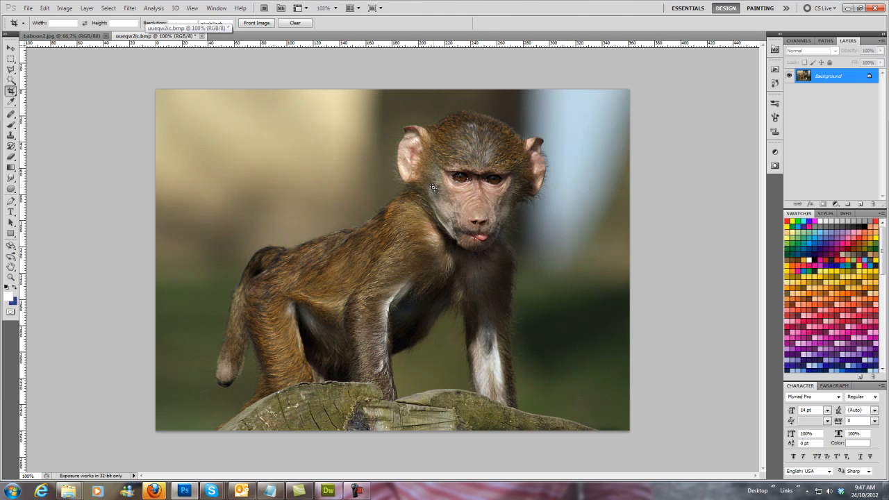
mouse_move(213, 179)
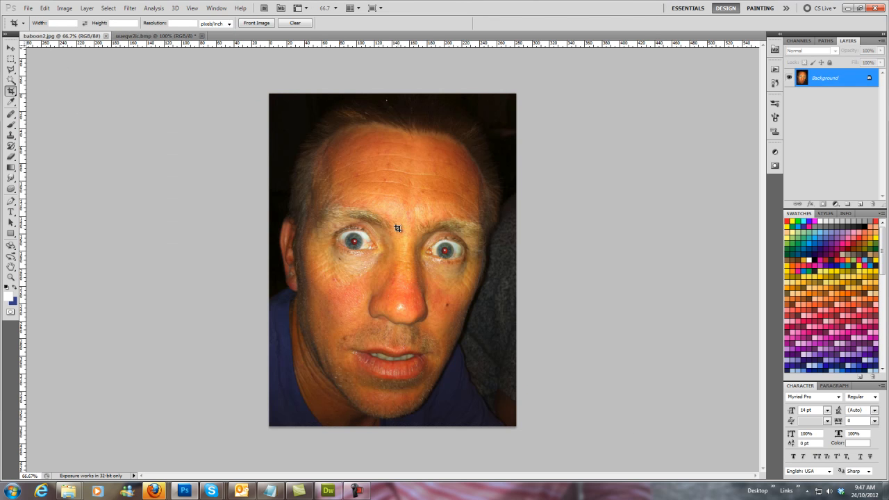
mouse_move(64, 190)
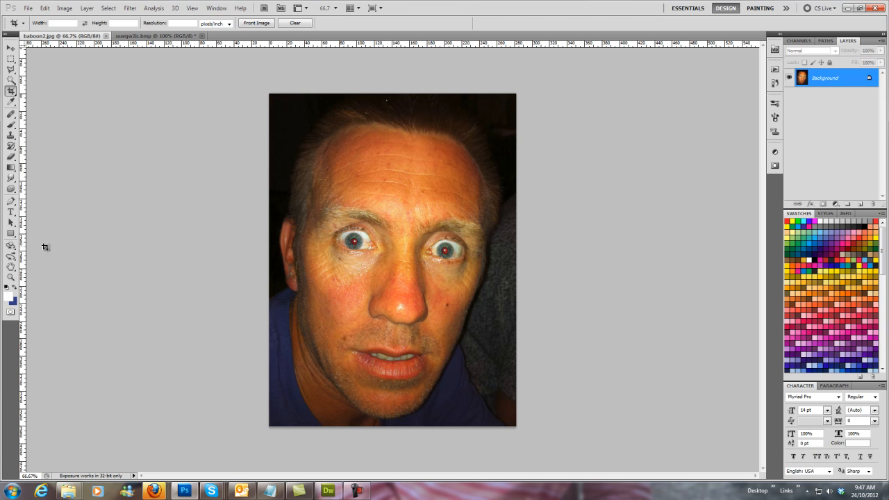
Step: With the Pen tool, trace anchor points from the forehead down the cheek toward the jaw
click(9, 201)
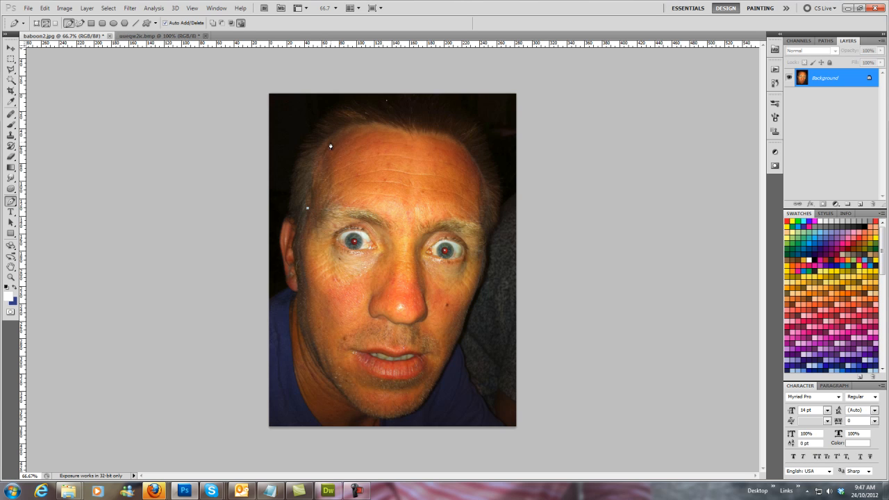
mouse_move(364, 133)
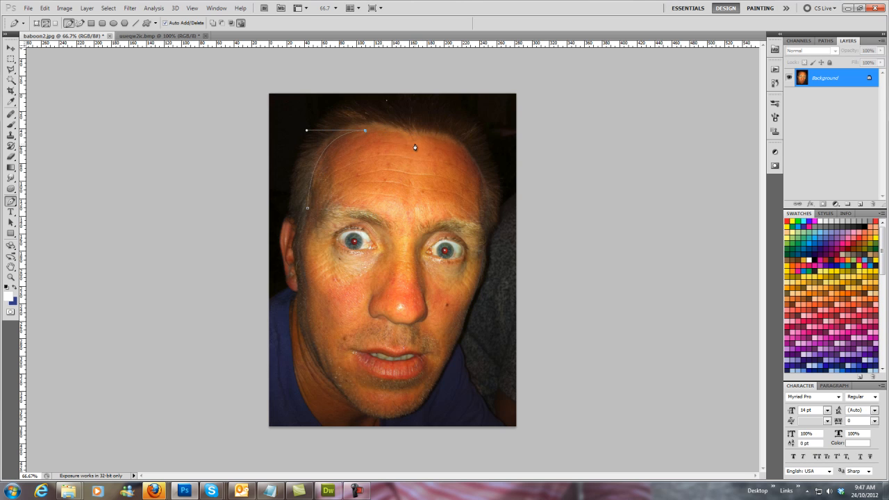
click(465, 160)
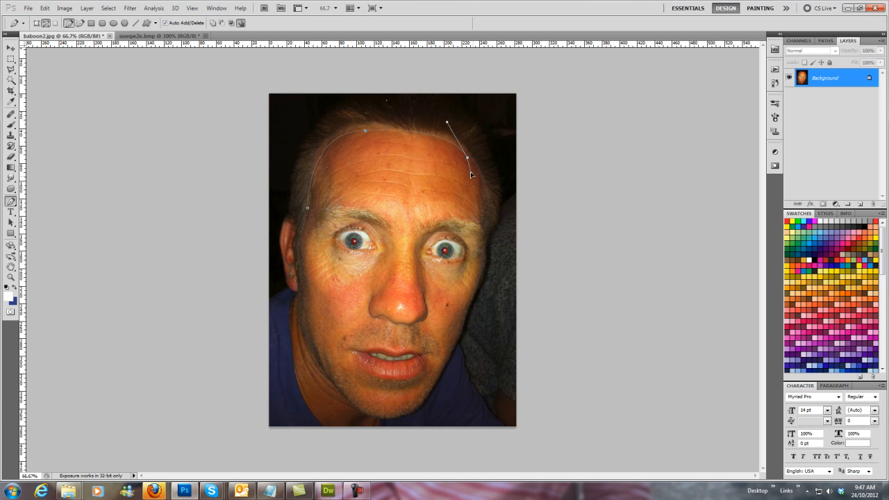
click(486, 235)
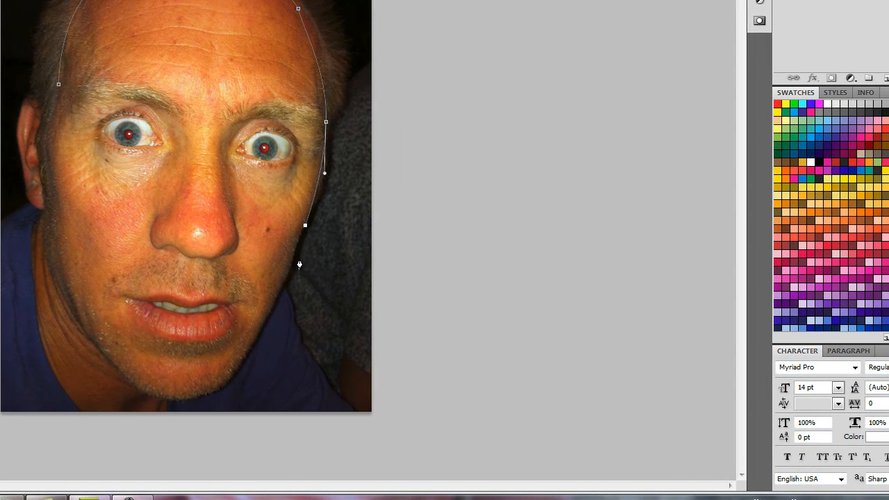
drag(305, 225, 282, 287)
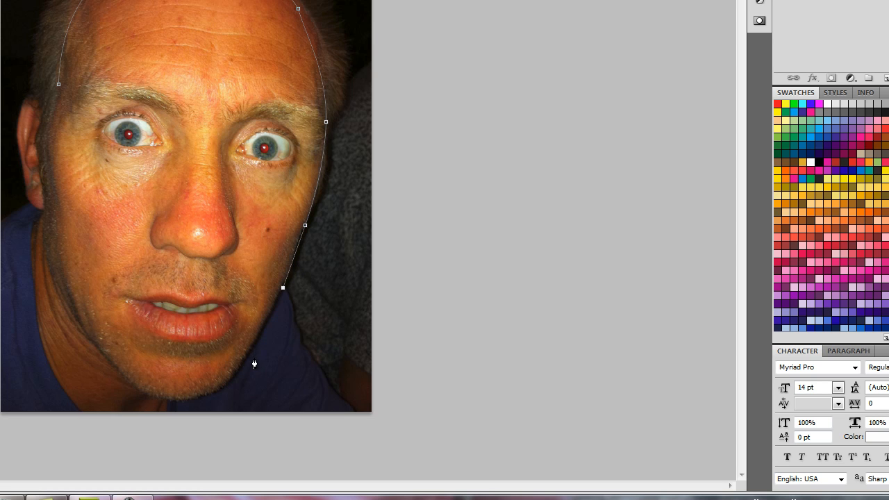
click(250, 350)
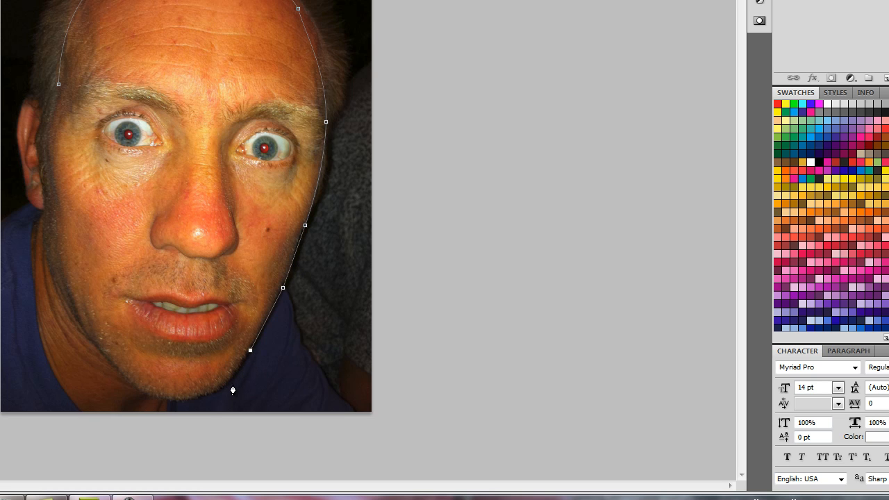
mouse_move(201, 404)
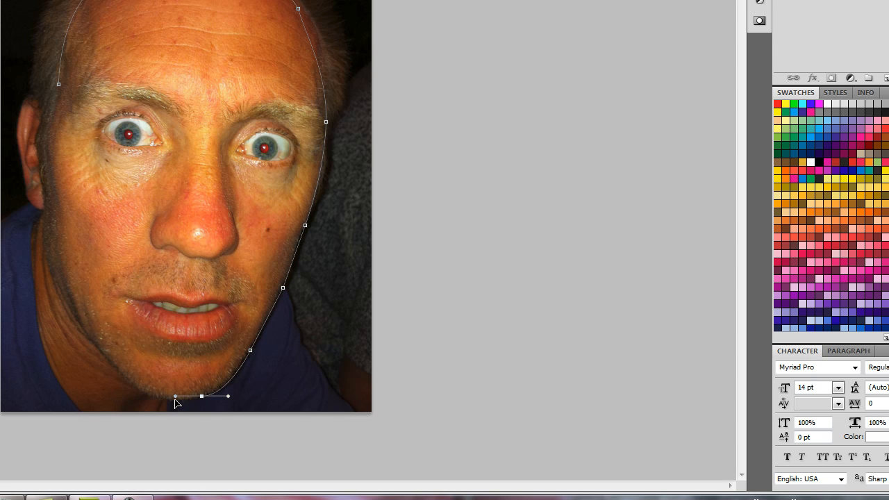
mouse_move(202, 400)
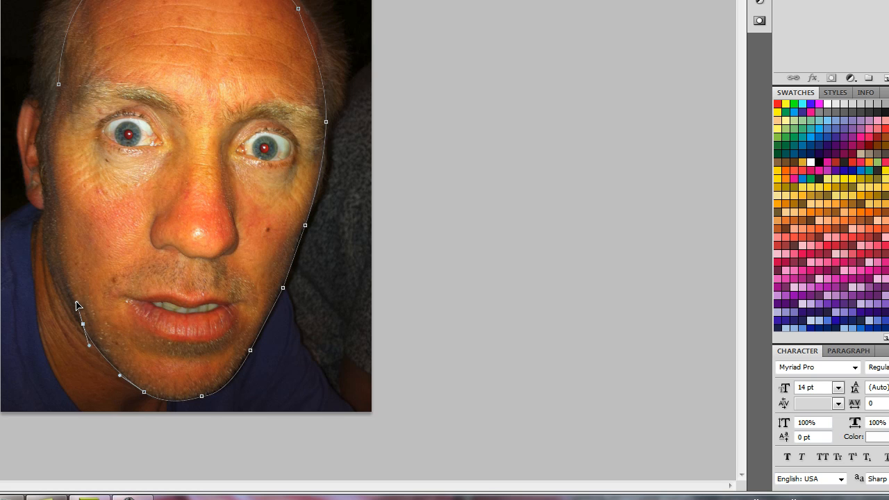
mouse_move(74, 308)
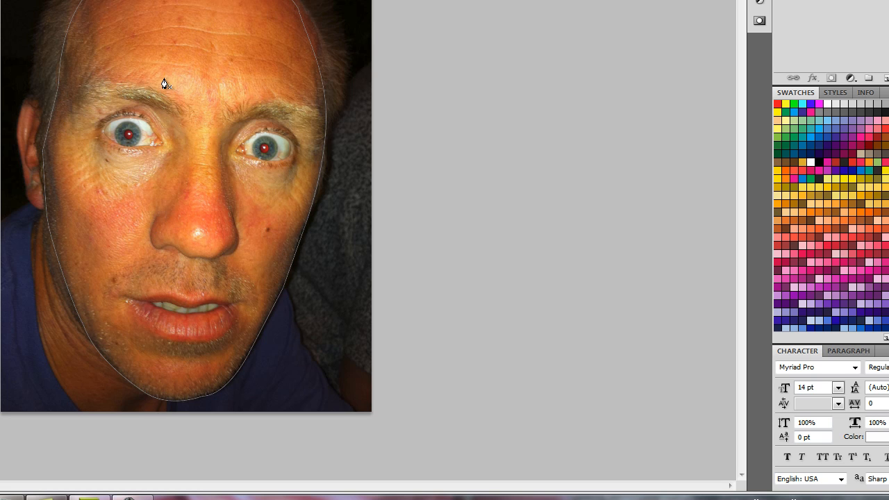
mouse_move(119, 86)
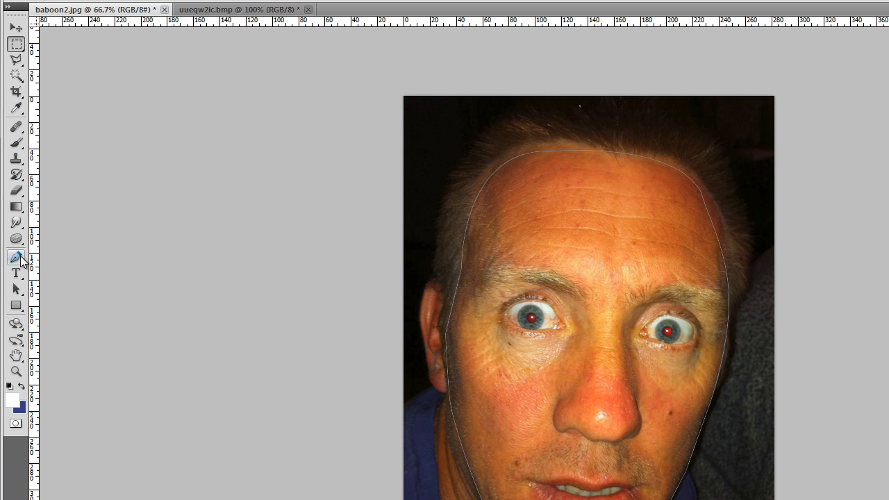
Step: Turn the face path into a selection and cut it onto a new Layer 1
right_click(641, 312)
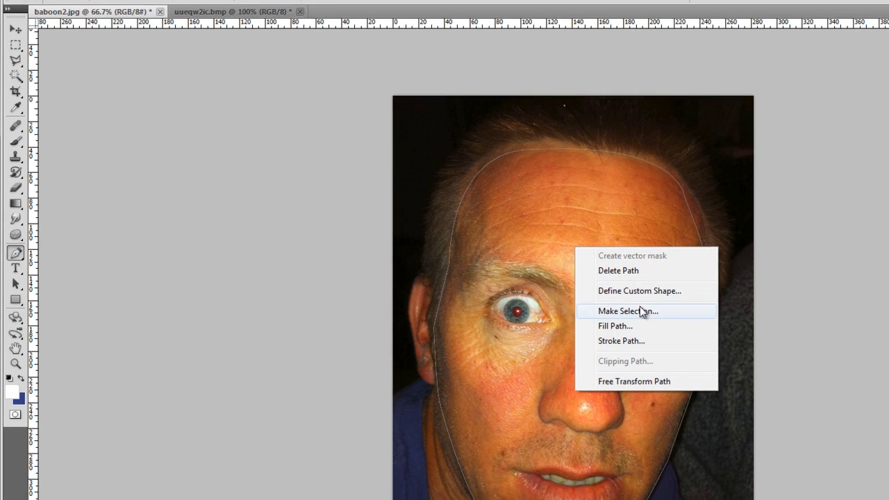
click(633, 311)
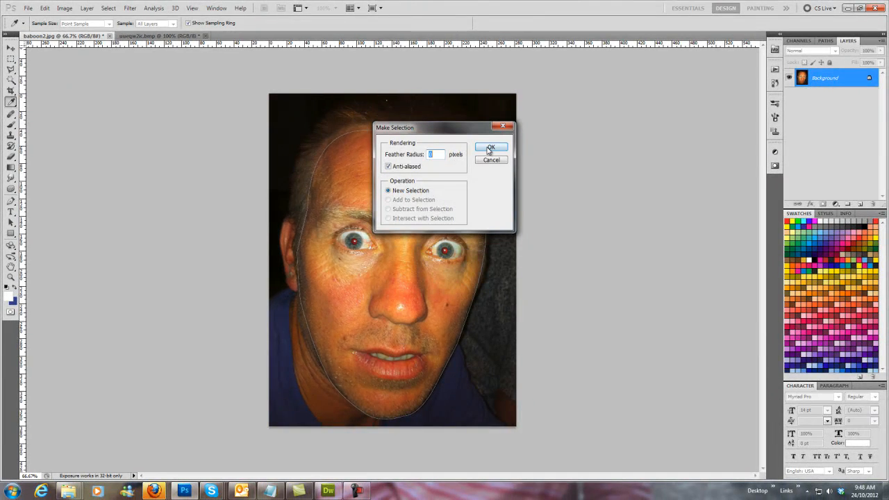
click(491, 147)
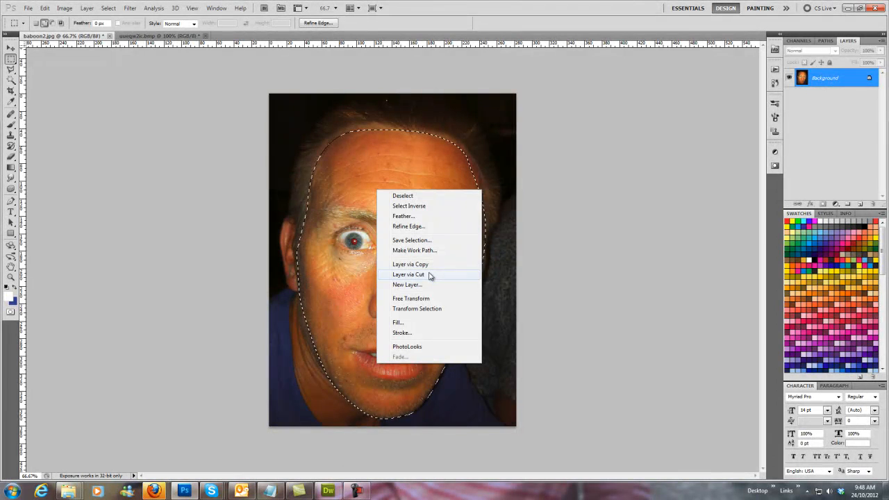
click(409, 264)
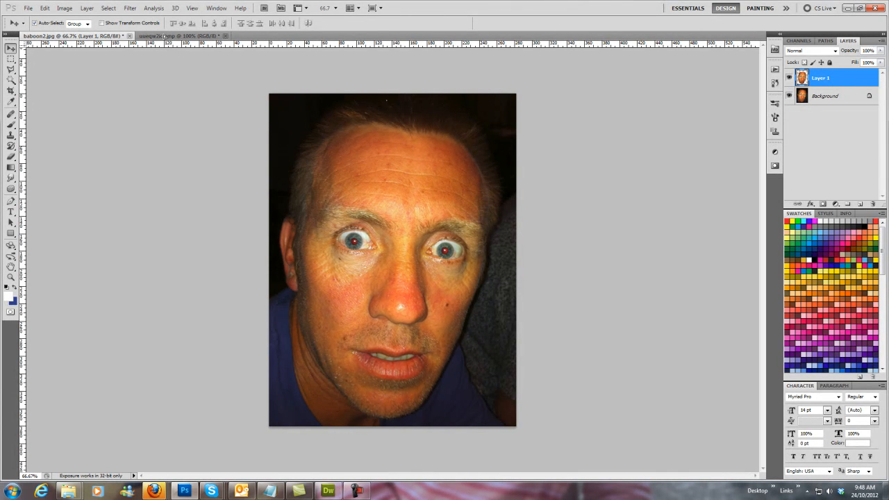
Step: Move the cut-out face up over the baboon's head and lower the layer opacity
click(77, 36)
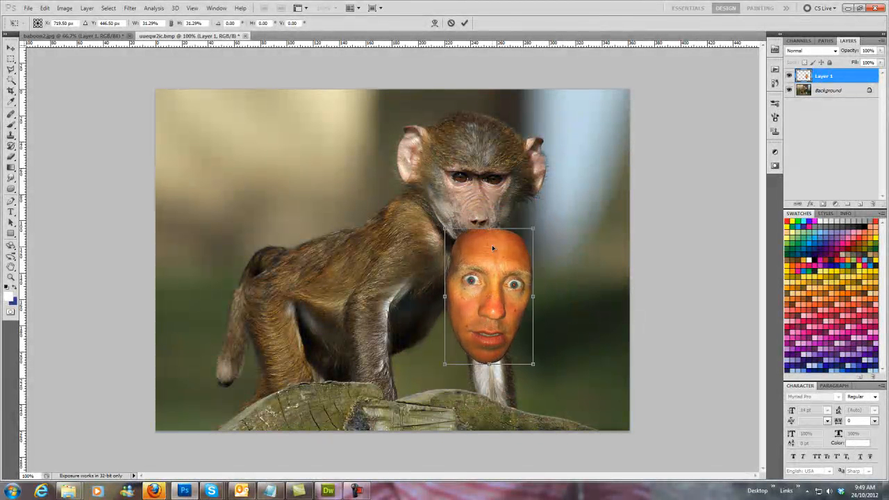
drag(489, 295, 475, 188)
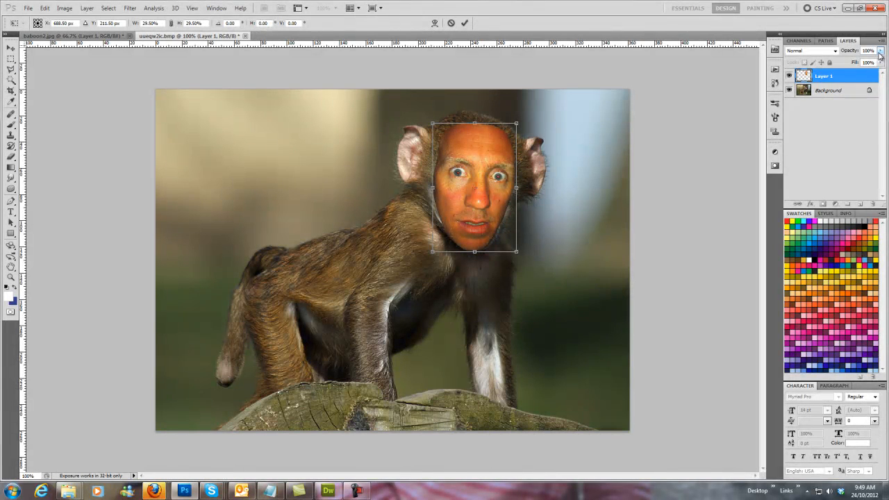
drag(881, 55, 868, 56)
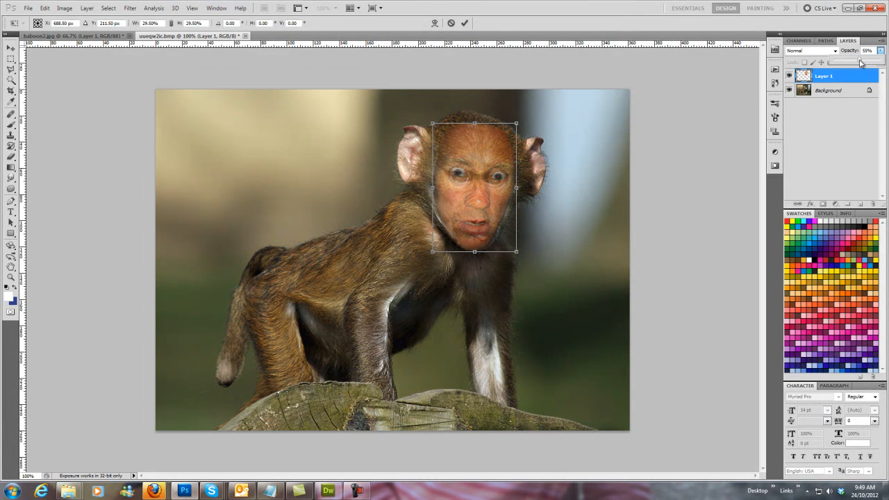
mouse_move(516, 191)
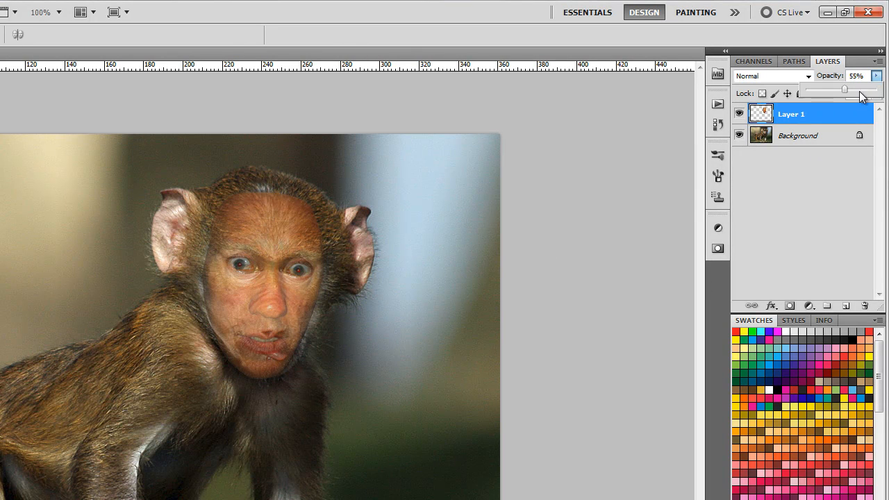
Step: Restore the face layer's opacity and soften its edges into the fur with the Eraser
drag(844, 89, 877, 89)
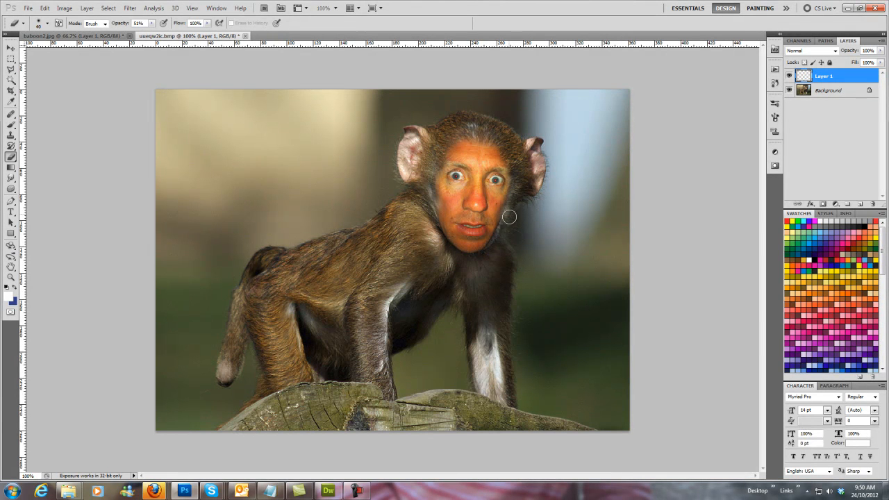
mouse_move(506, 213)
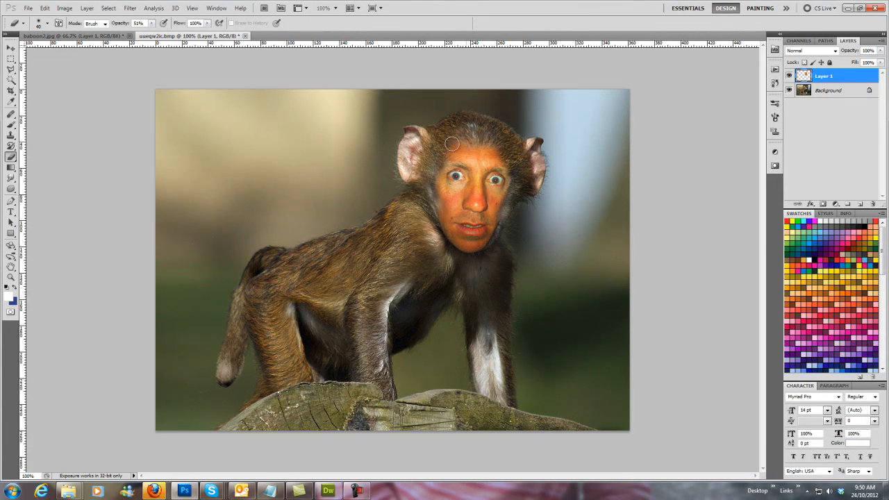
click(9, 50)
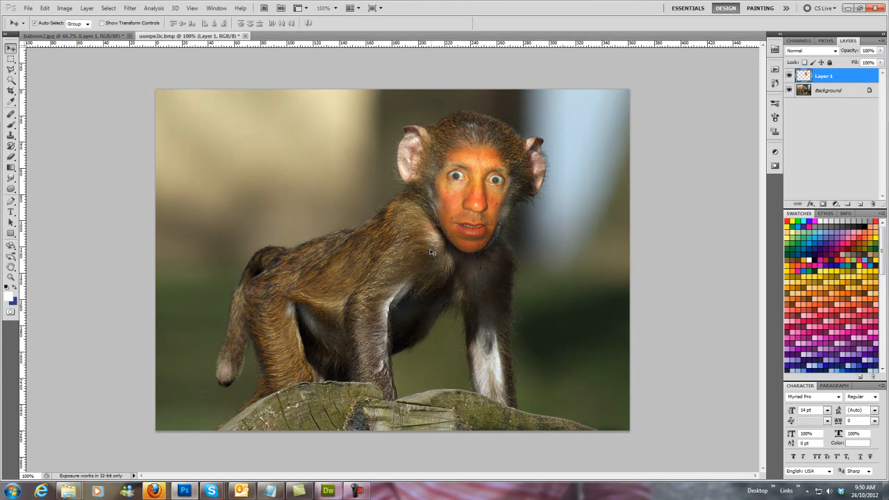
mouse_move(547, 271)
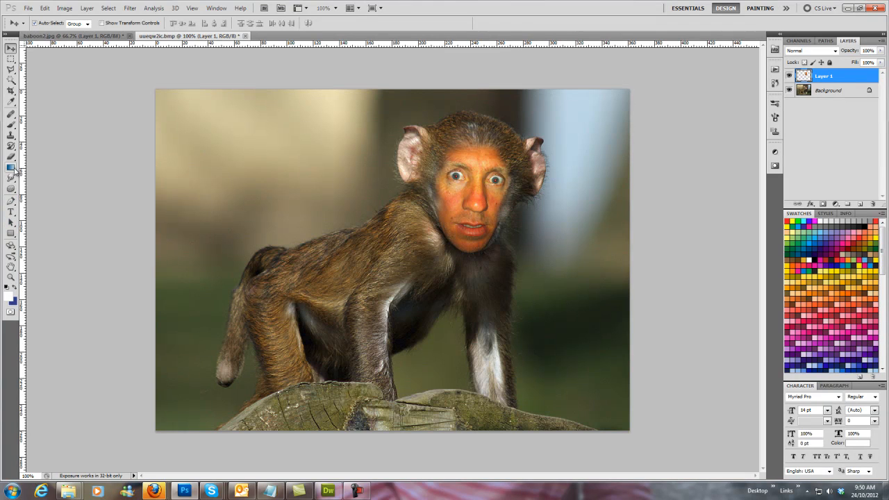
click(10, 155)
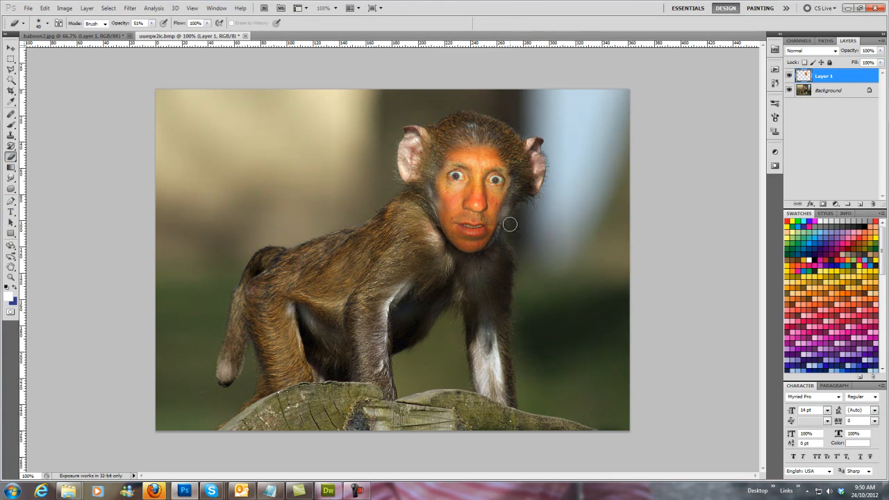
mouse_move(501, 225)
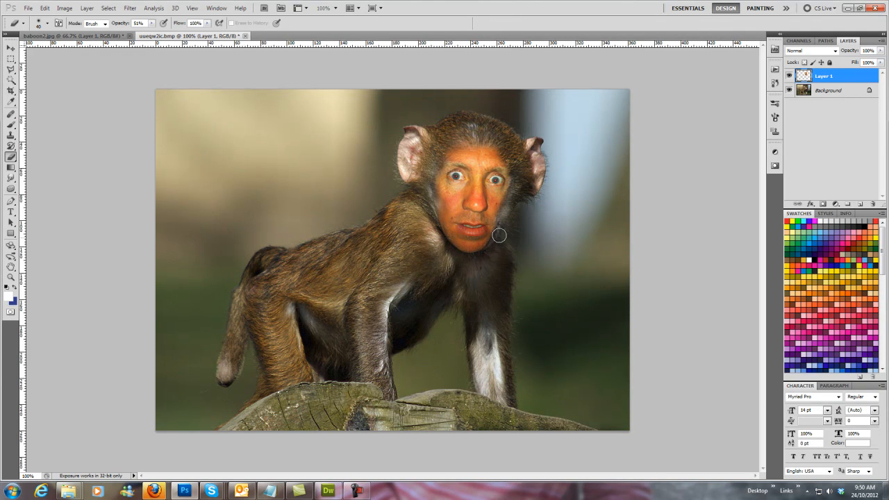
mouse_move(503, 225)
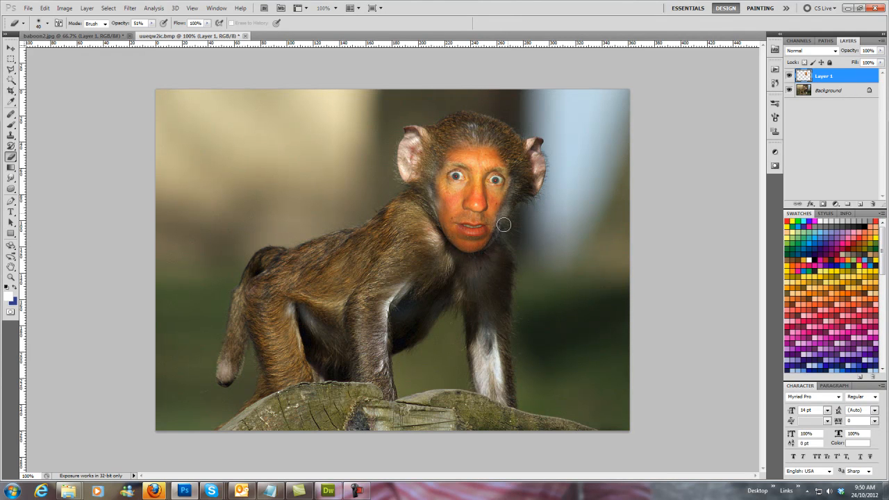